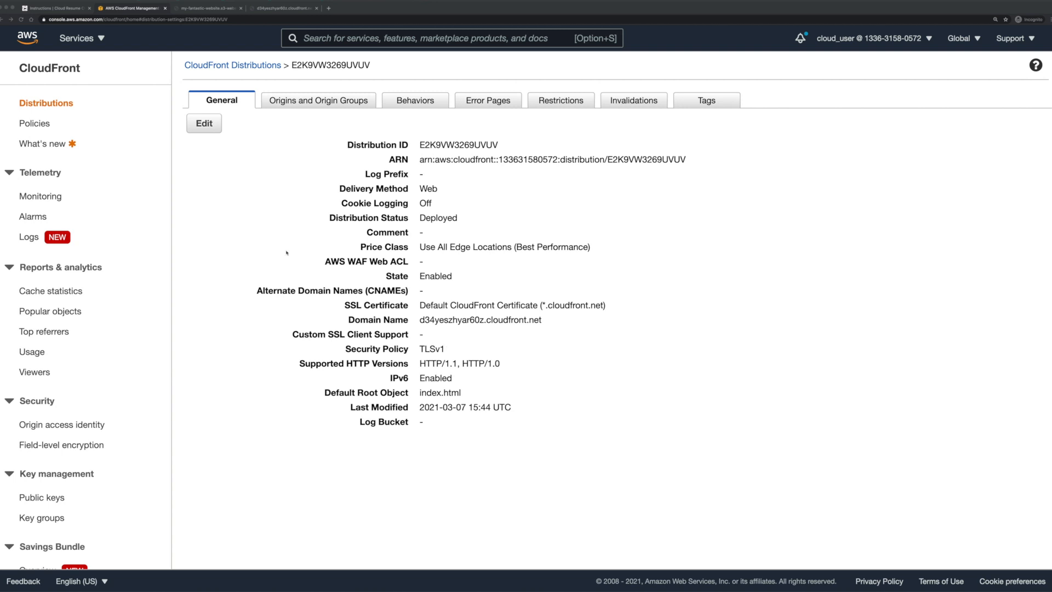
Step: Compare the S3 website page with the CloudFront domain page, both showing 'Hello Worlds!'
left_click(207, 8)
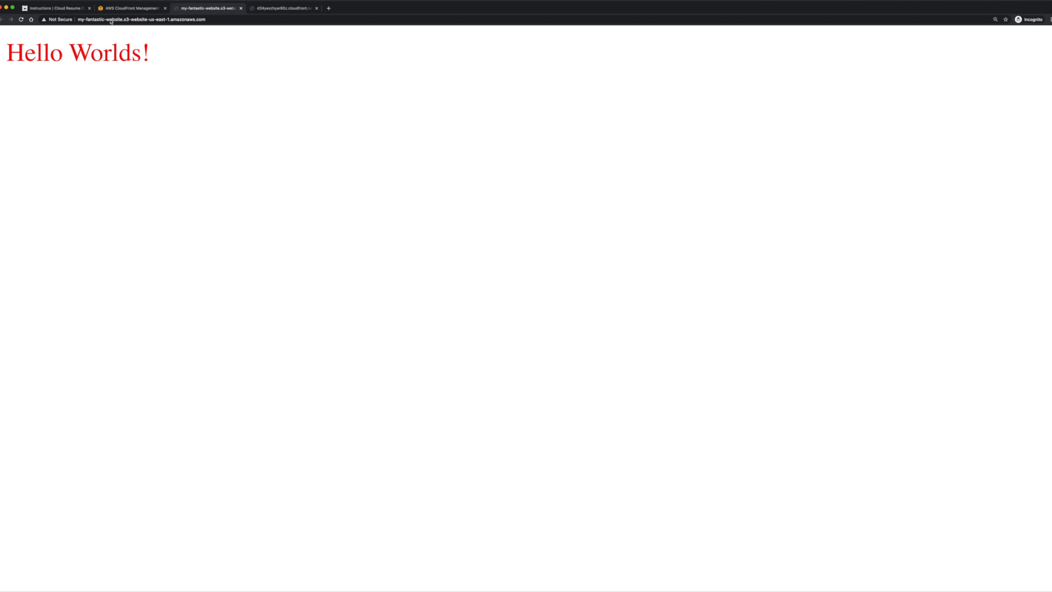
left_click(282, 8)
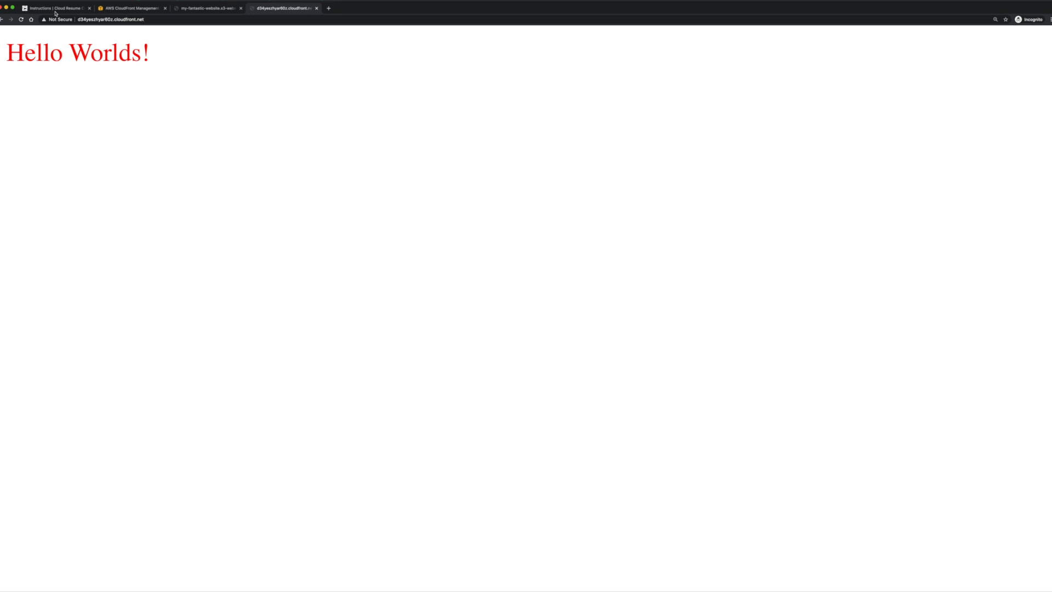
Step: Search the Cloud Resume Challenge instructions page for 'dns'
left_click(54, 7)
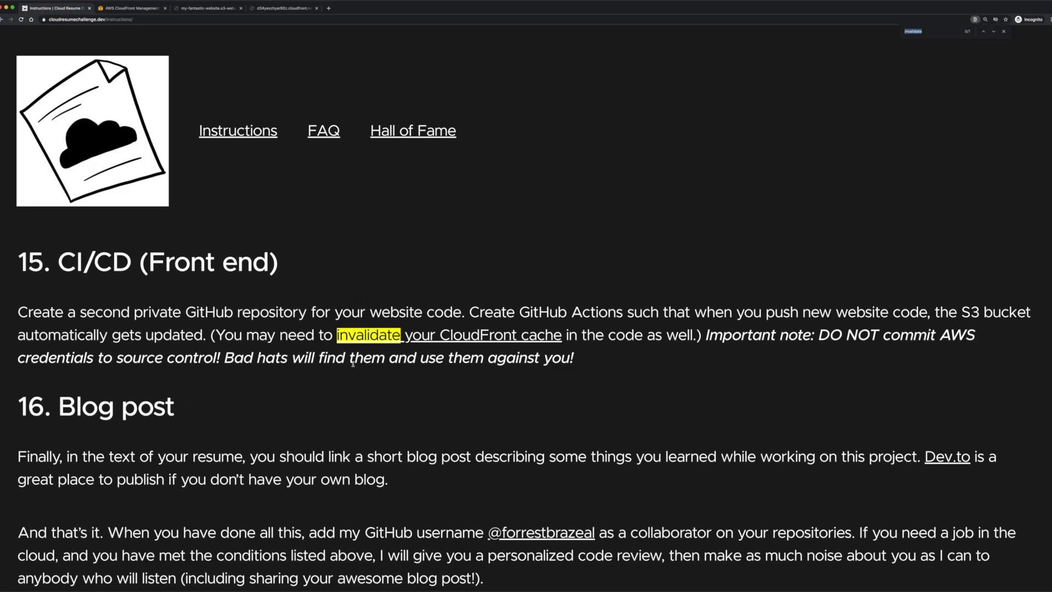
type("dns")
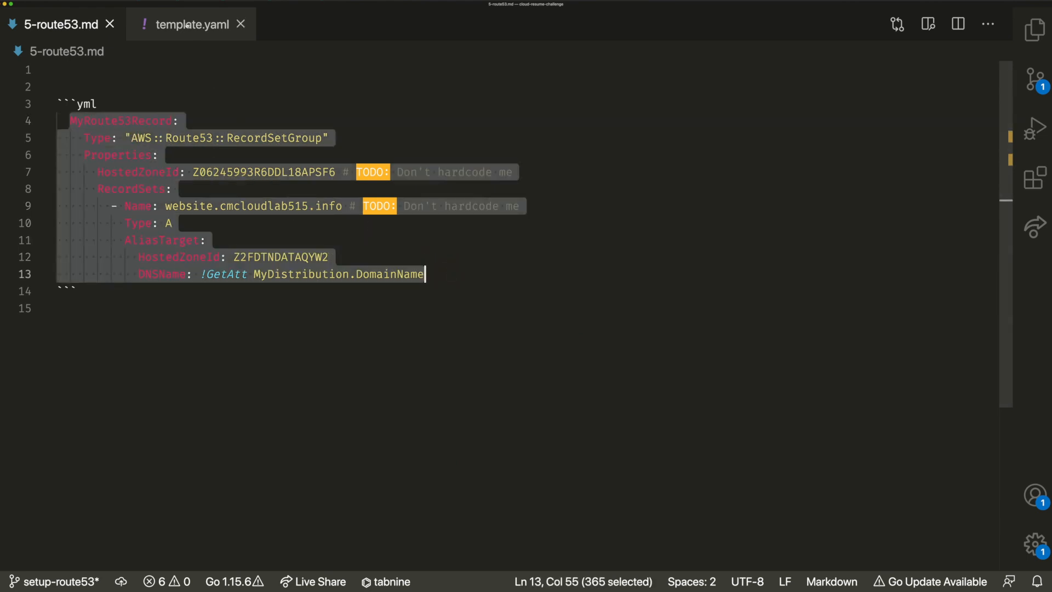
Step: Review the pasted MyRoute53Record in template.yaml: hard-coded zone ID, website.cmcloudlab515.info domain, RecordSets
left_click(191, 24)
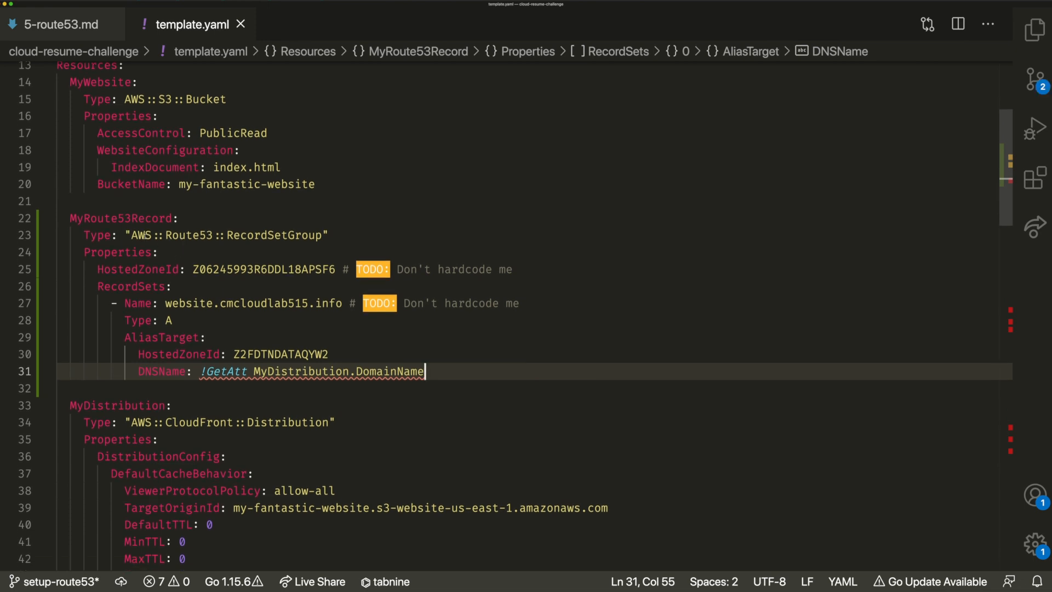
left_click(159, 252)
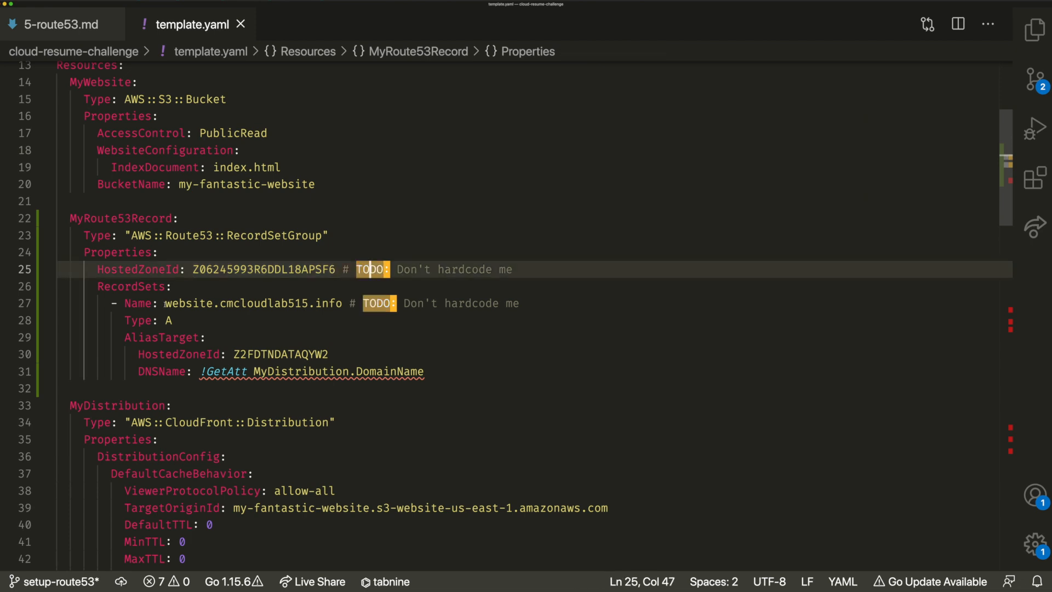
double_click(253, 303)
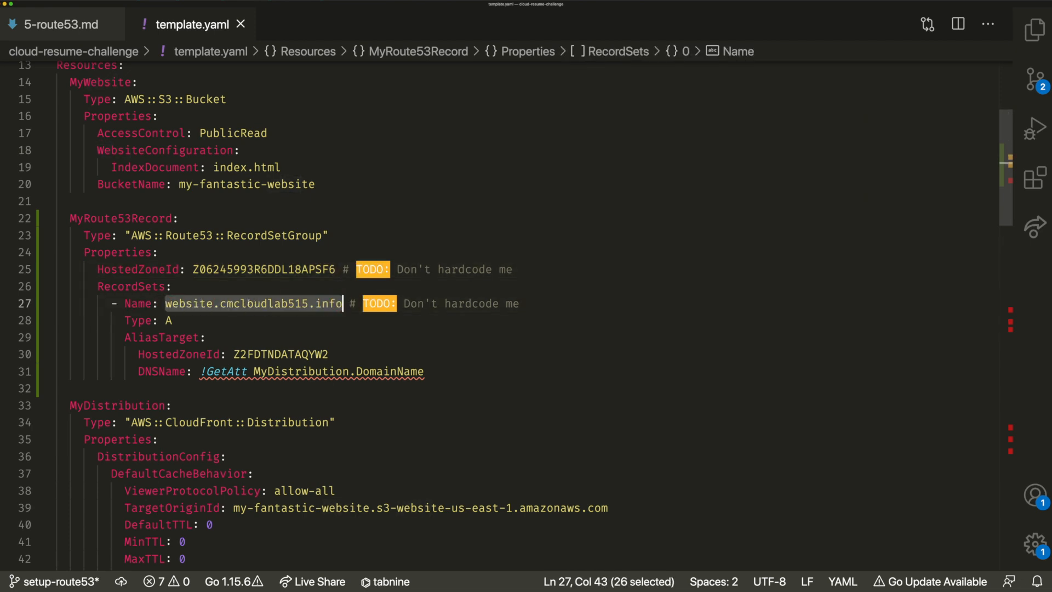
double_click(328, 303)
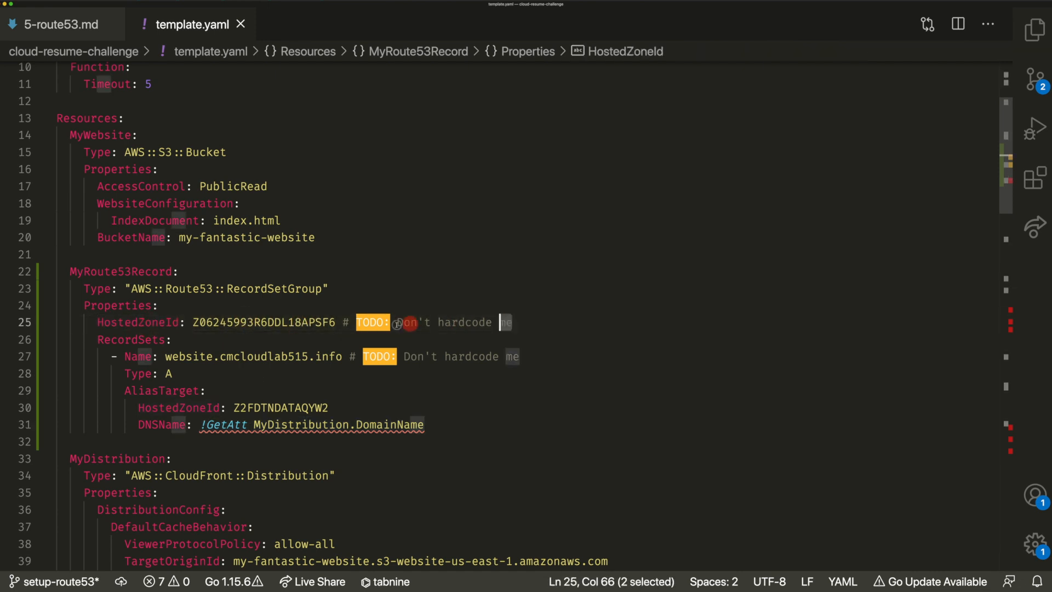
left_click(135, 339)
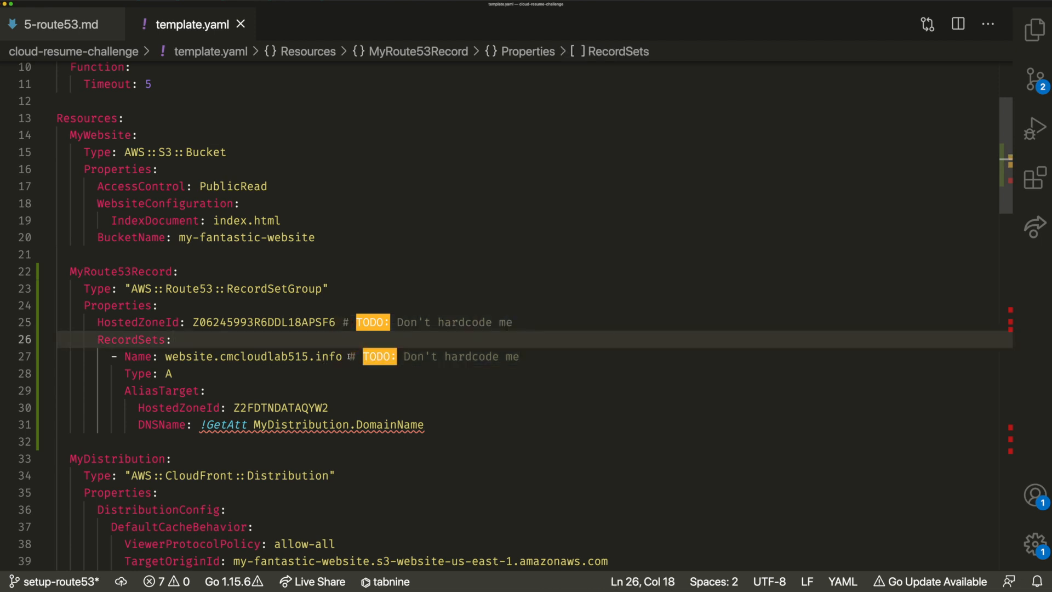
double_click(263, 322)
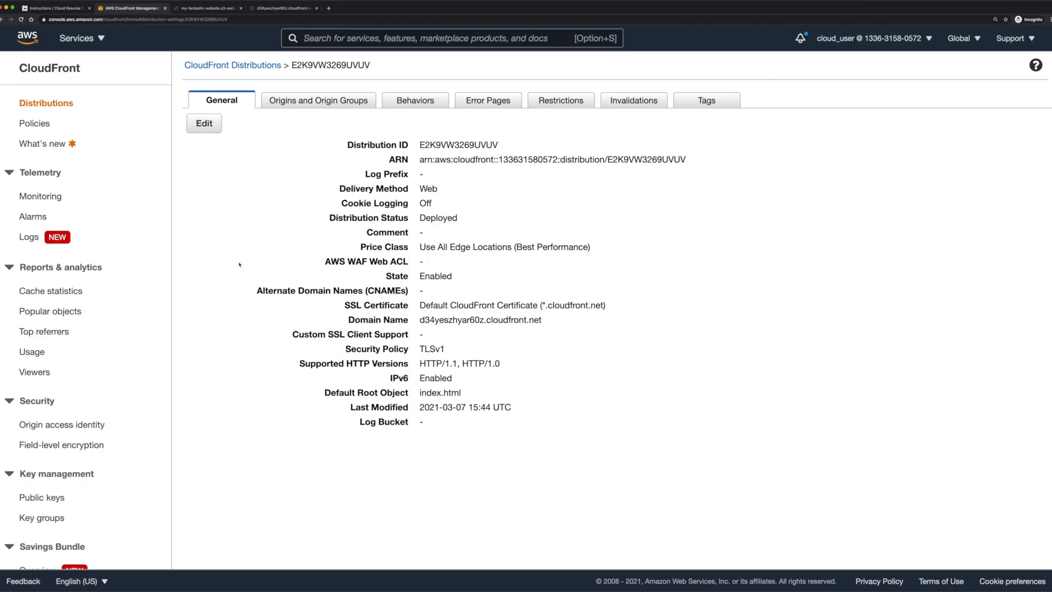
Step: Open the cmcloudlab515.info hosted zone in Route 53 and check ID Z06245993R6DDL18APSF6
type("route53")
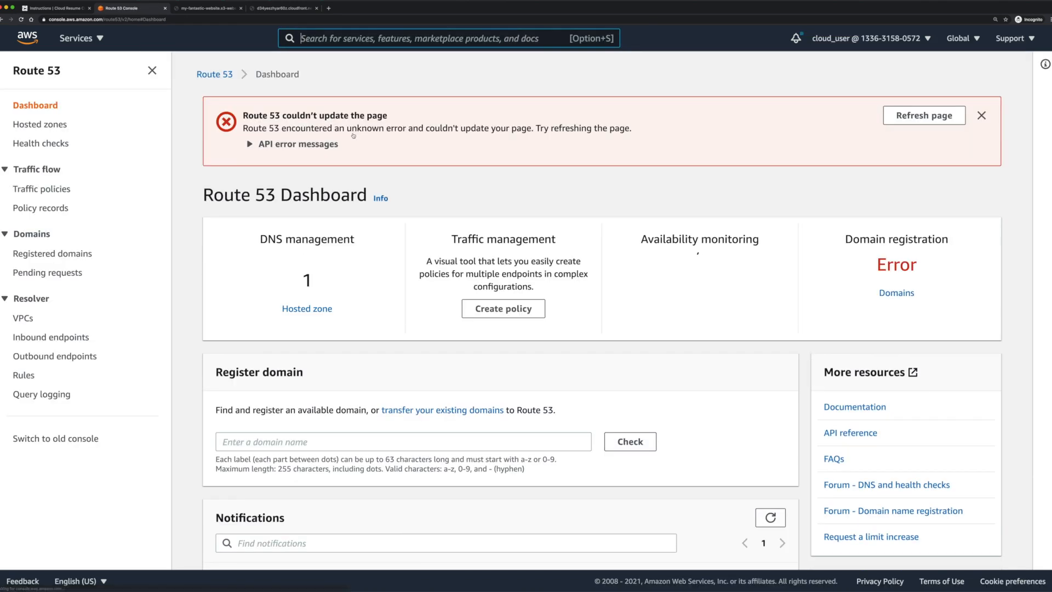
left_click(39, 124)
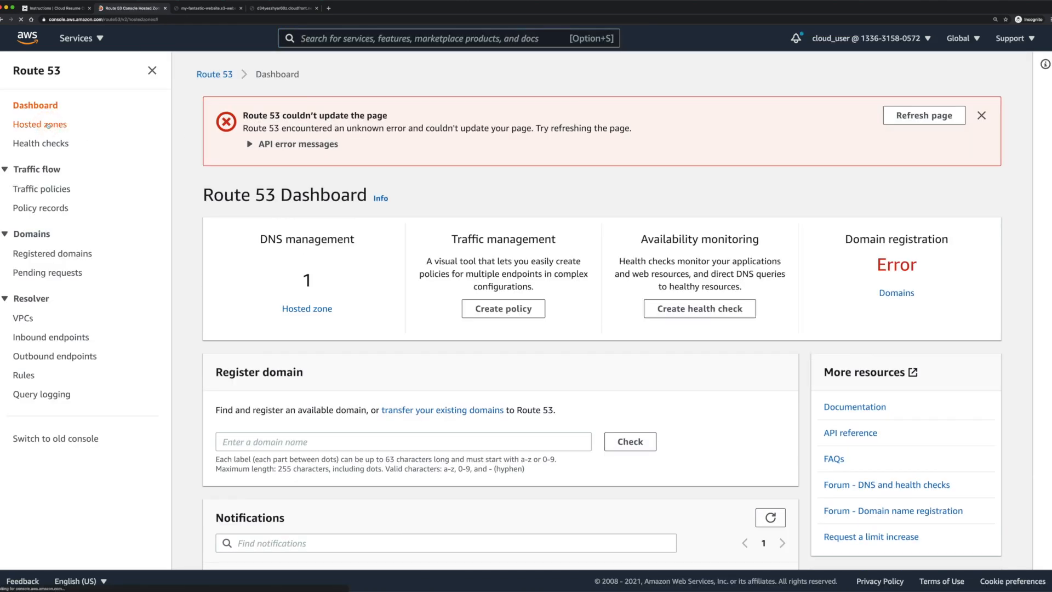
left_click(40, 124)
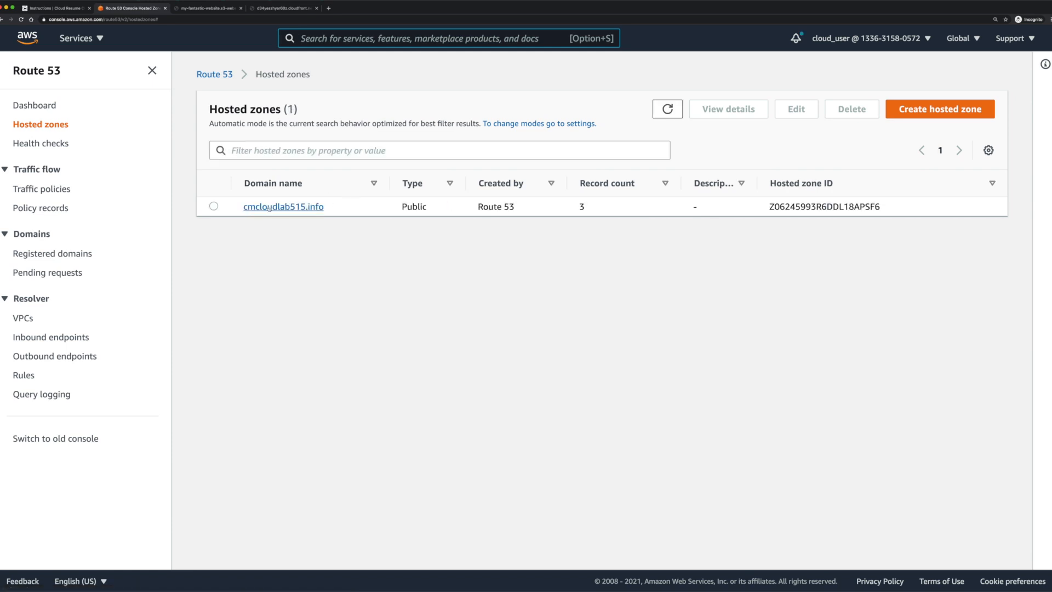
left_click(283, 206)
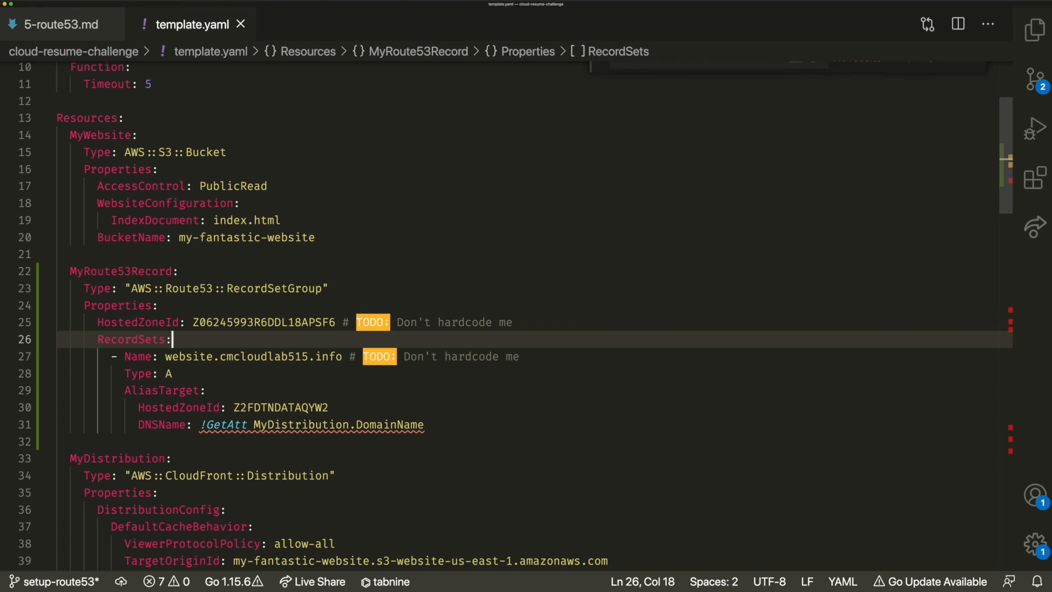
double_click(279, 356)
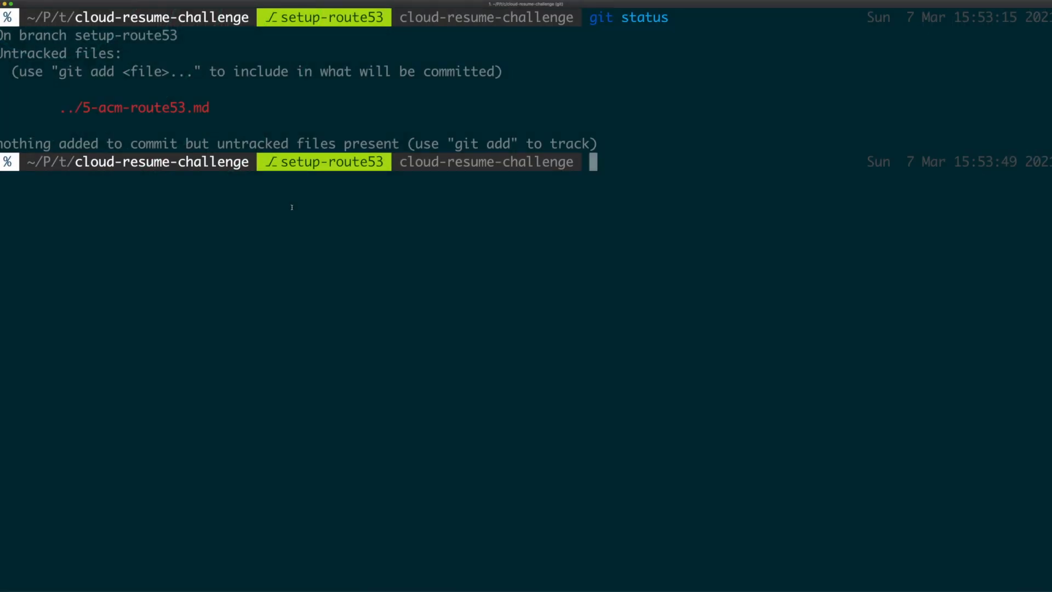
Step: Run git status in the cloud-resume-challenge folder on the setup-route53 branch
type("git")
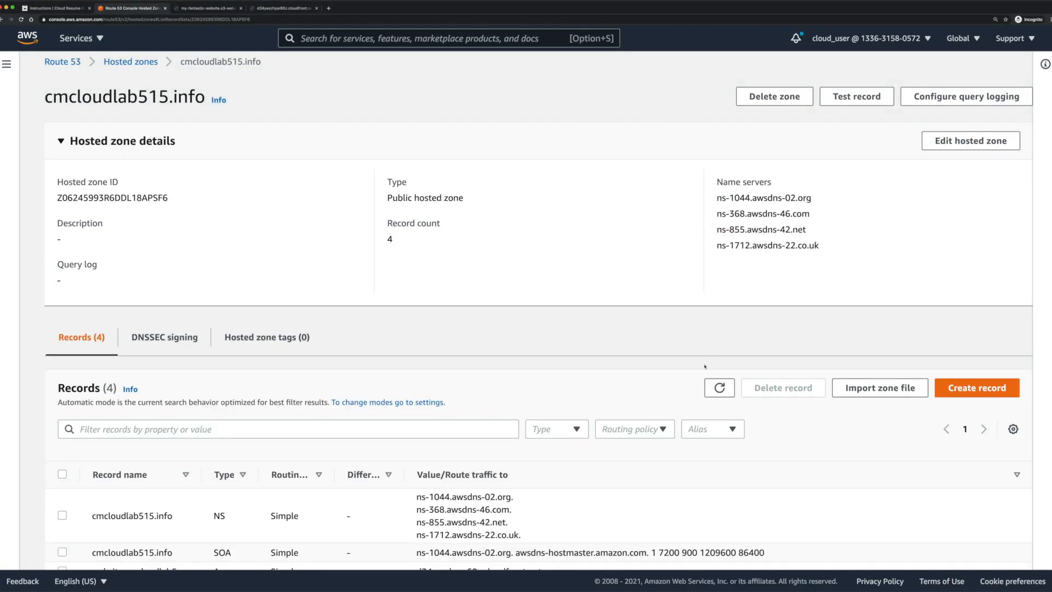
Step: Widen the Records table to find the website.cmcloudlab515.info A record aliasing CloudFront
scroll("down", 3)
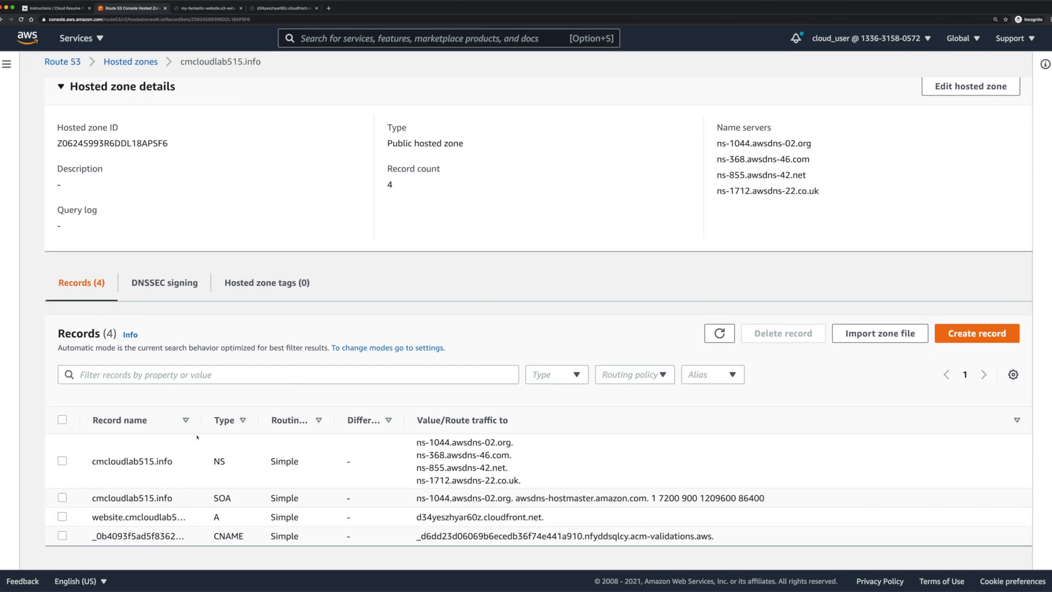
left_click(91, 516)
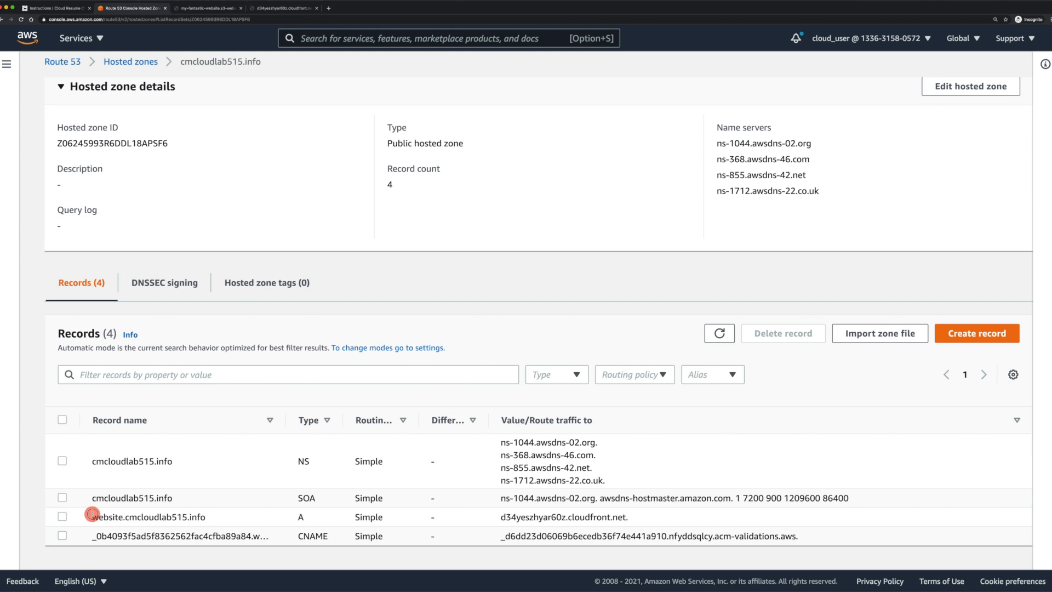
double_click(146, 517)
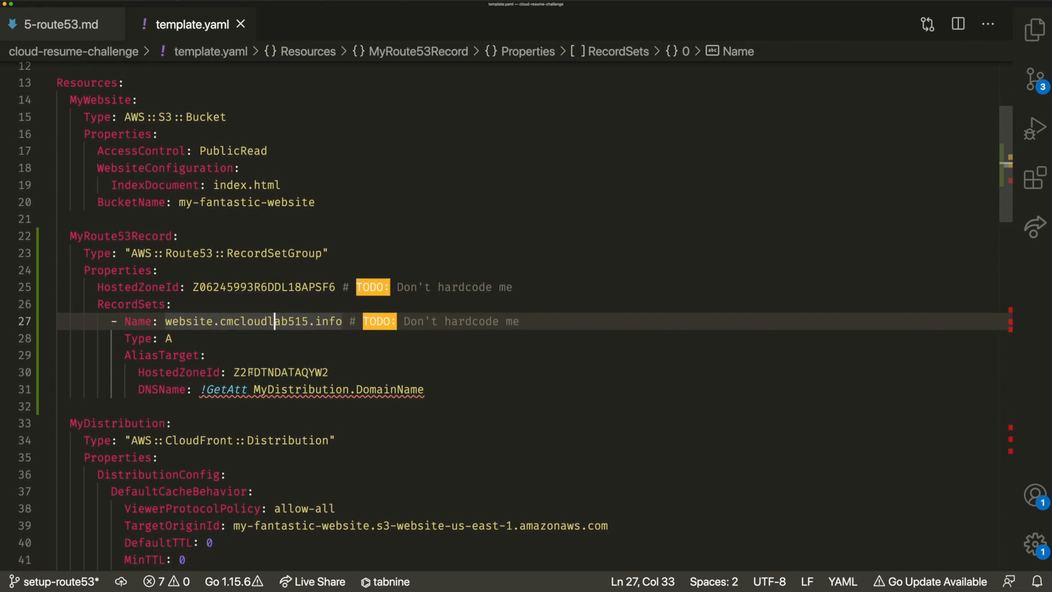
double_click(281, 373)
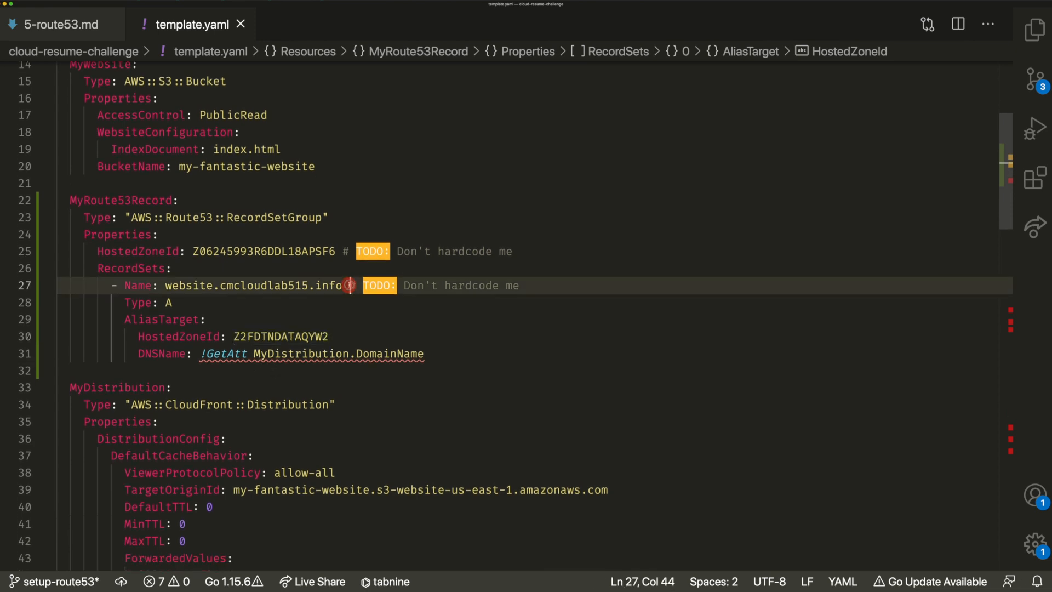
left_click(262, 336)
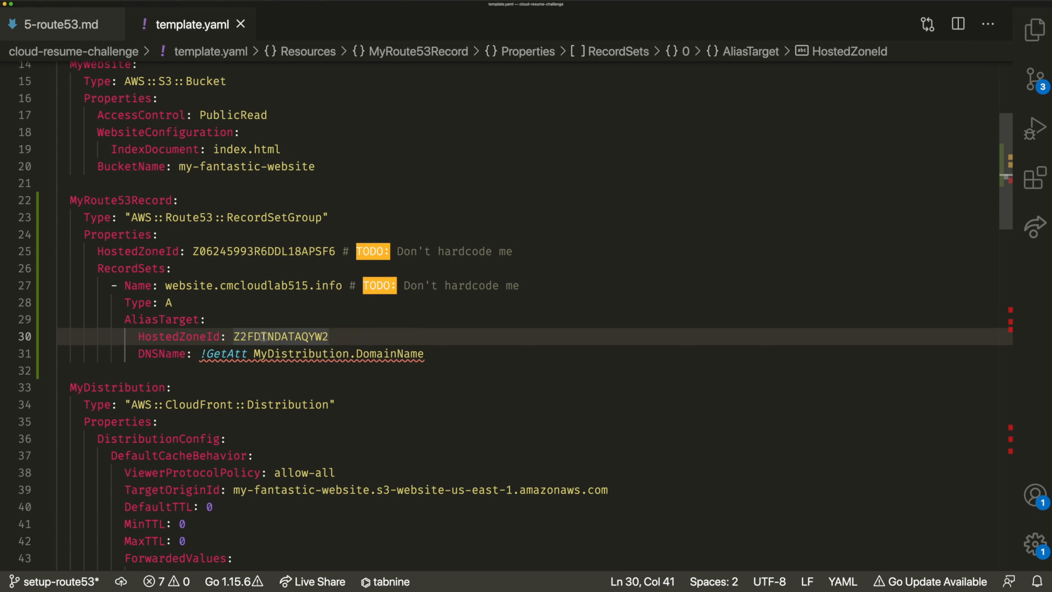
double_click(280, 336)
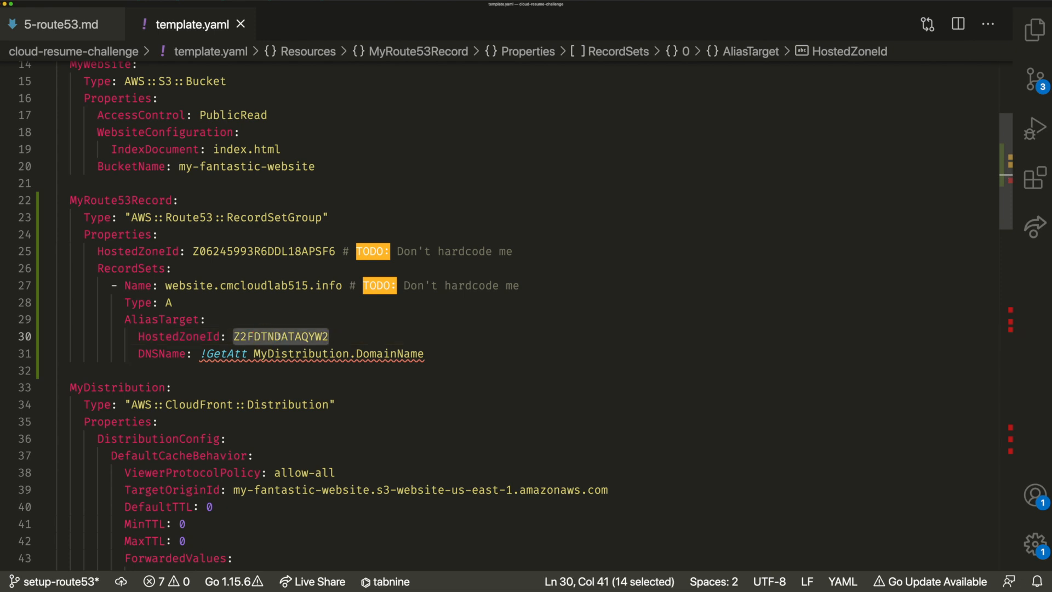